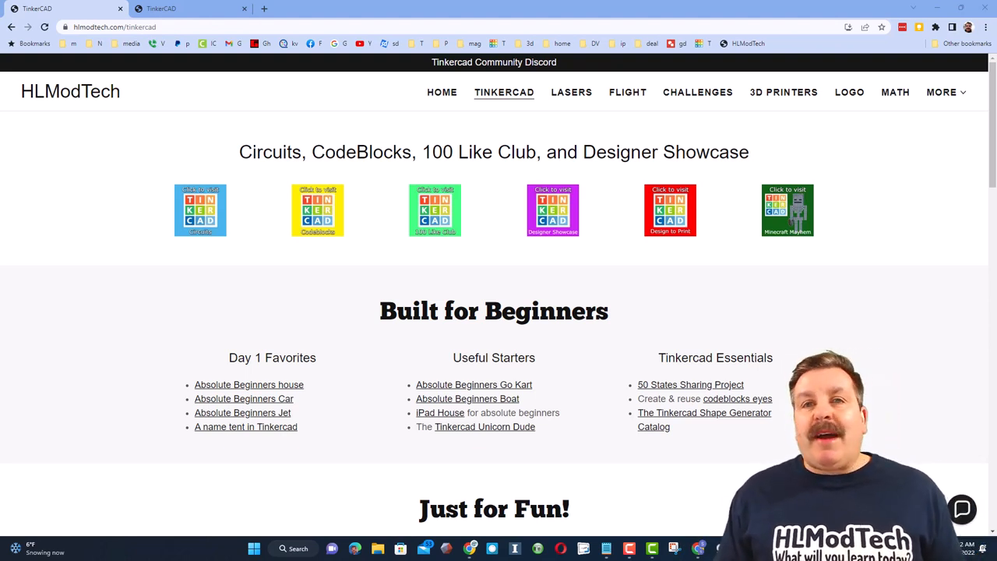
mouse_move(701, 475)
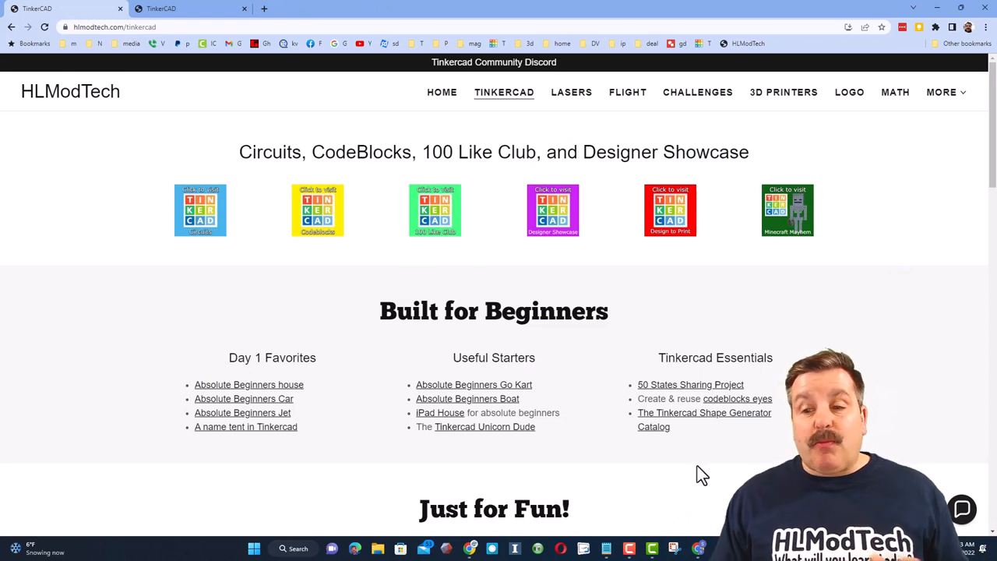
Step: Open the Shape Generator Catalog board, then return to the Amazing Jaiks Tinkercad design
click(704, 413)
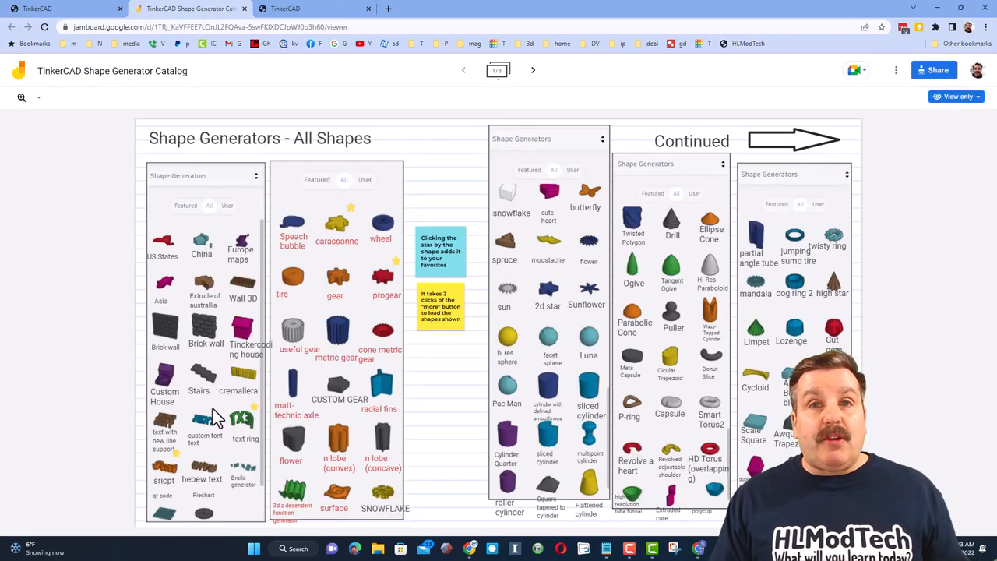
click(308, 9)
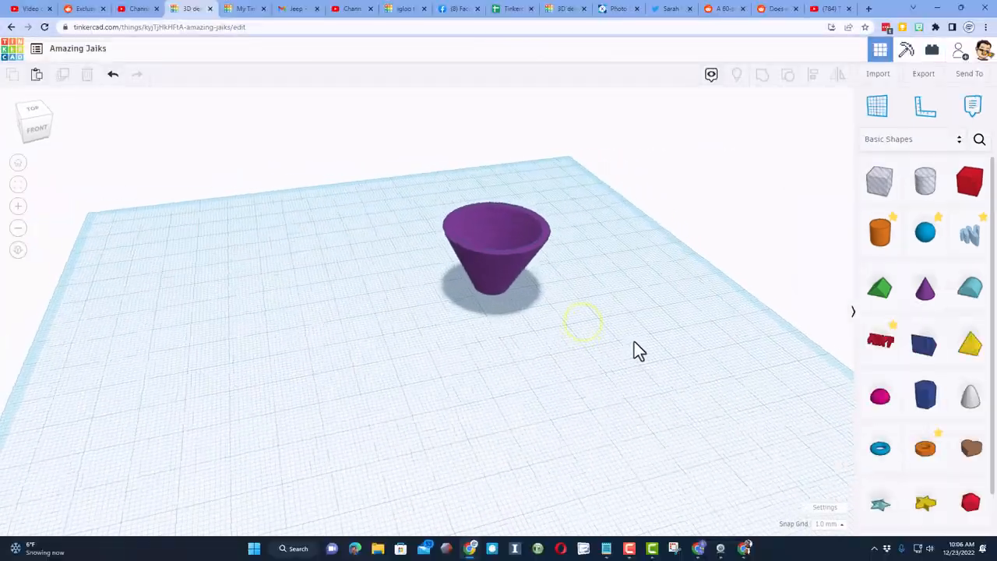
Step: Select the purple funnel cone to adjust its side count in the Shape panel
click(497, 257)
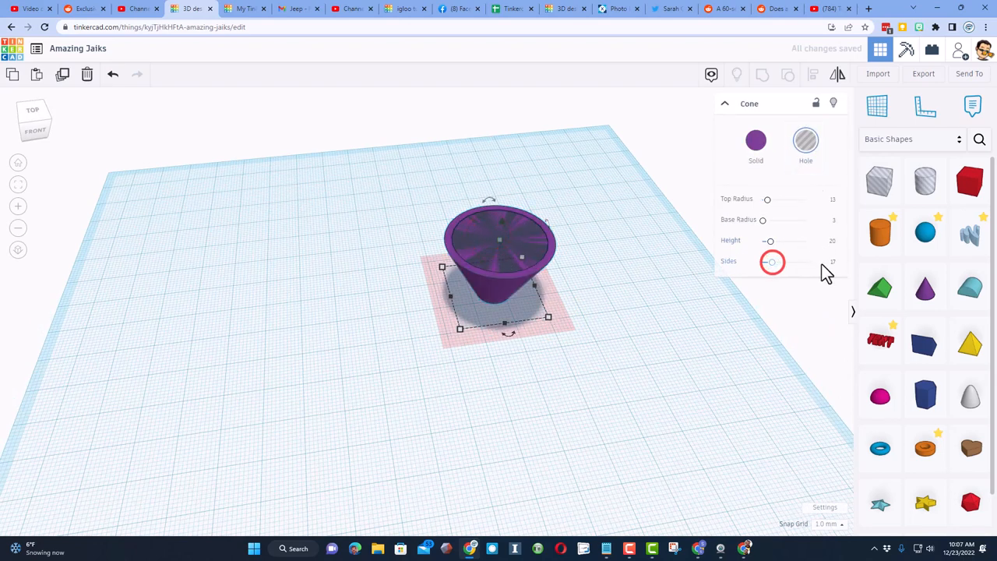